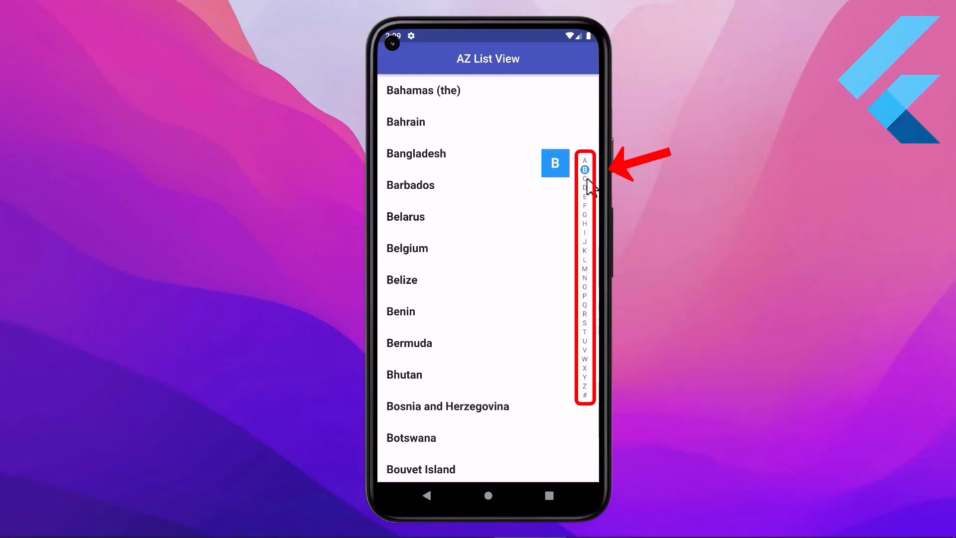
Jump the country list to the I, N and W sections using the A–Z index bar.
left_click(584, 205)
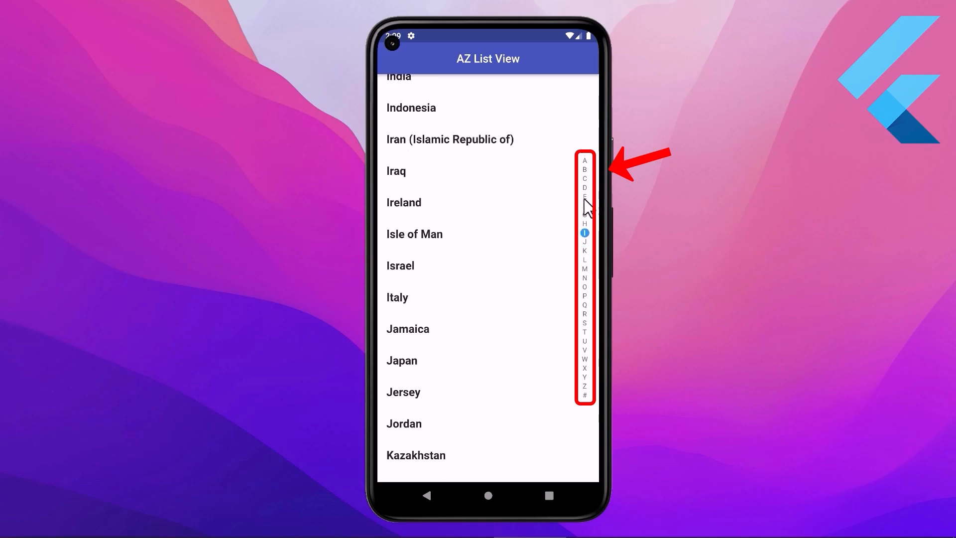
left_click(585, 278)
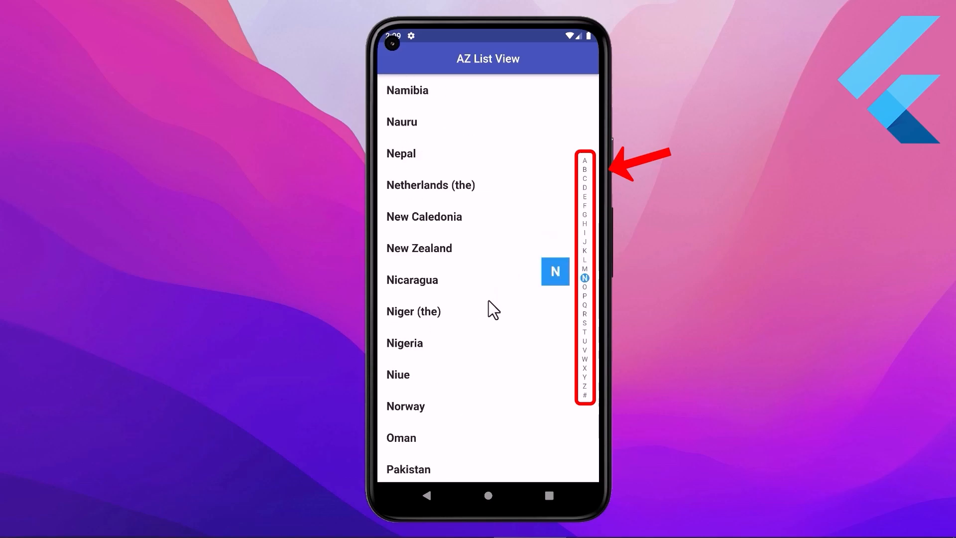
left_click(584, 359)
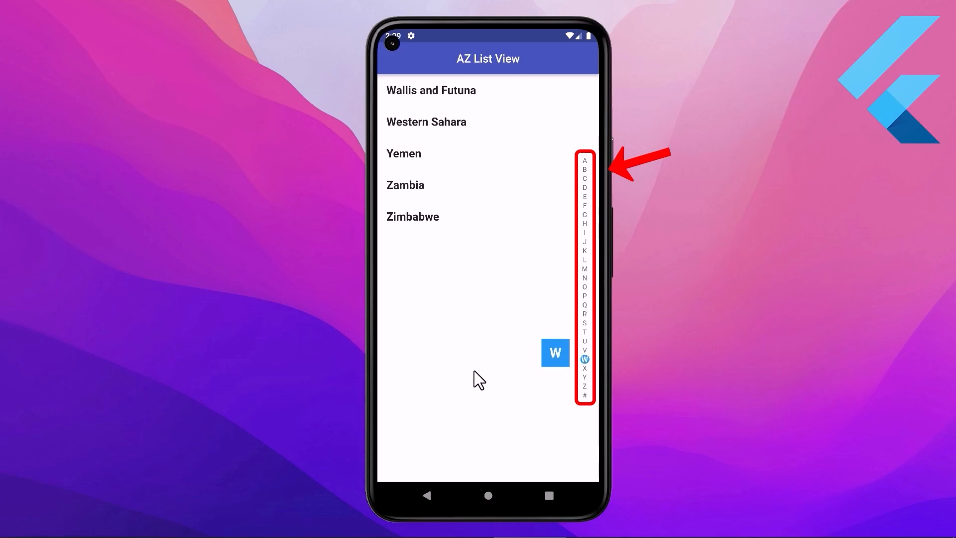
left_click(585, 243)
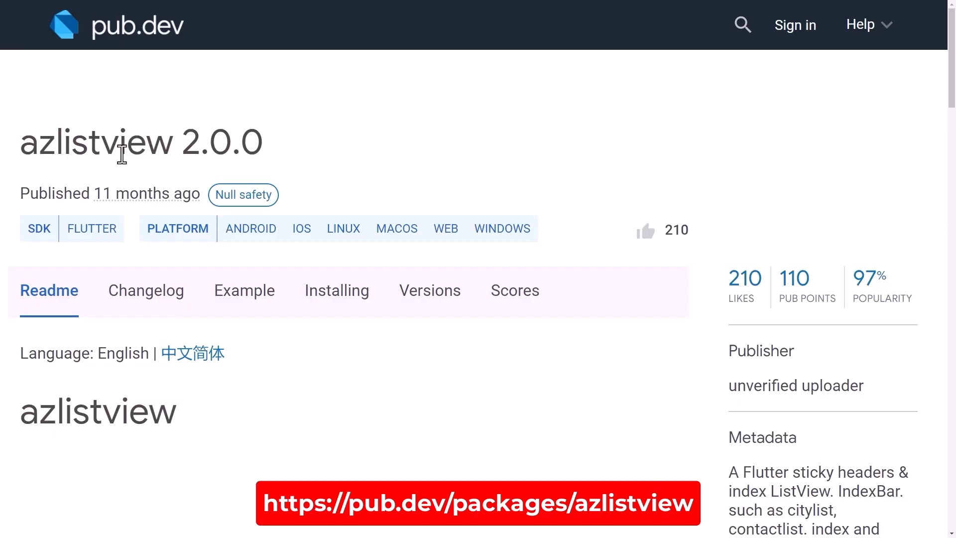
Select the azlistview package name on its pub.dev page.
double_click(98, 143)
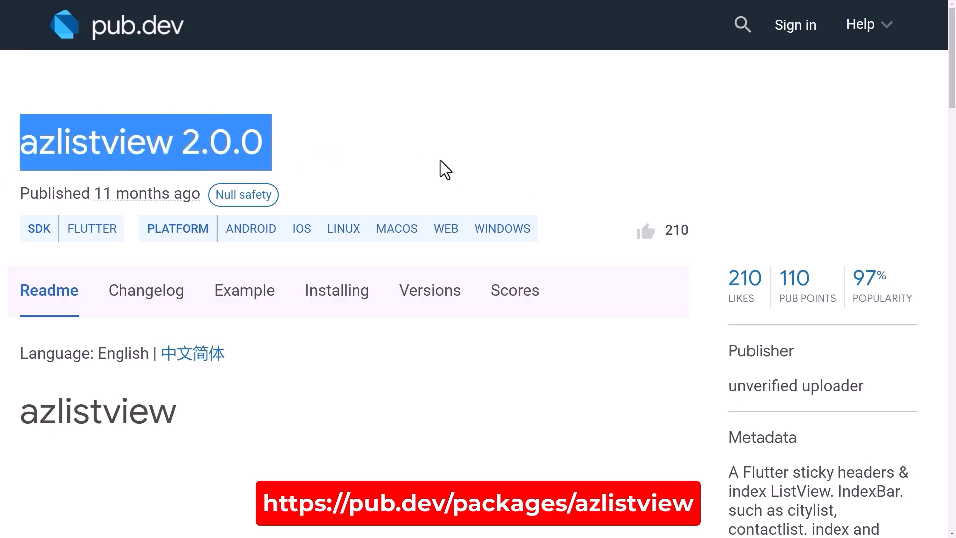
mouse_move(458, 175)
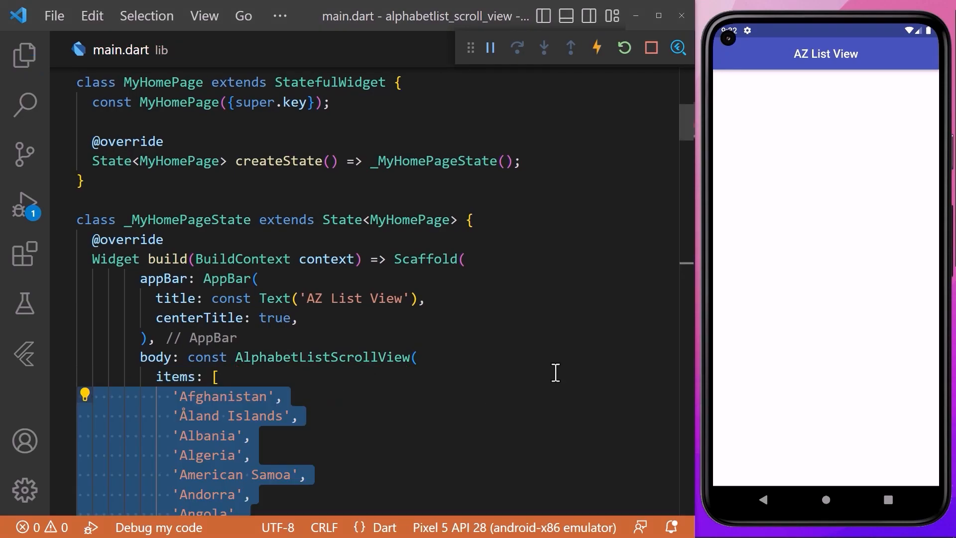
scroll("down", 3)
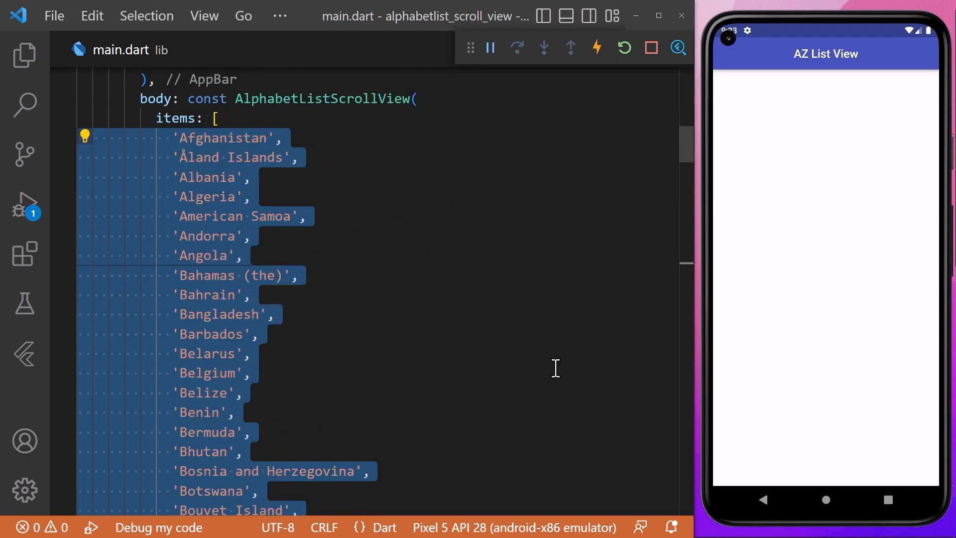
scroll("up", 3)
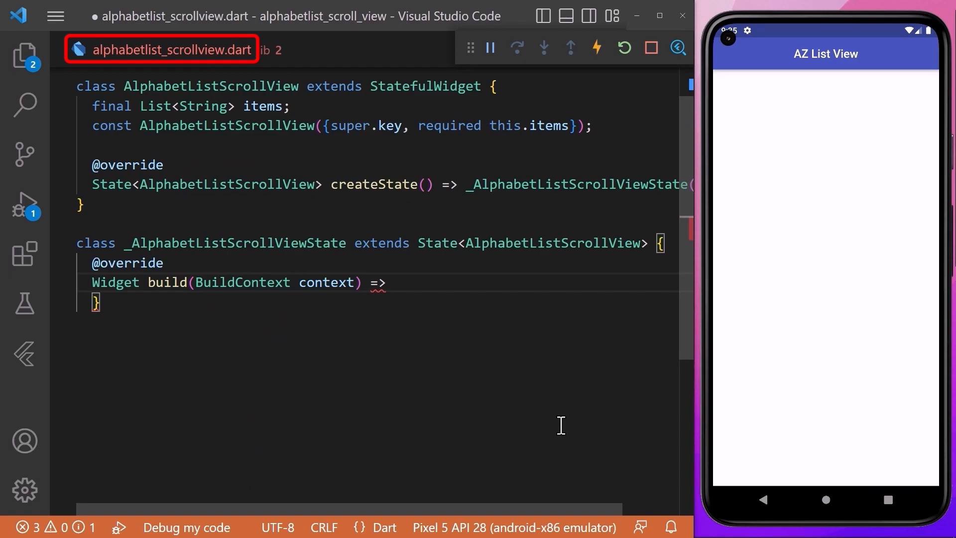
Return AzListView(data: items) from the build method.
double_click(165, 281)
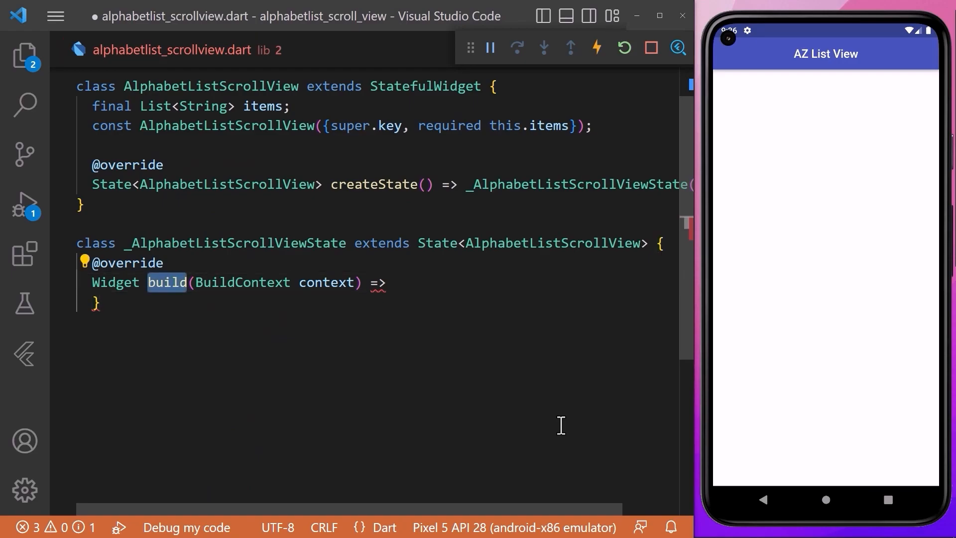
type("AzListView()")
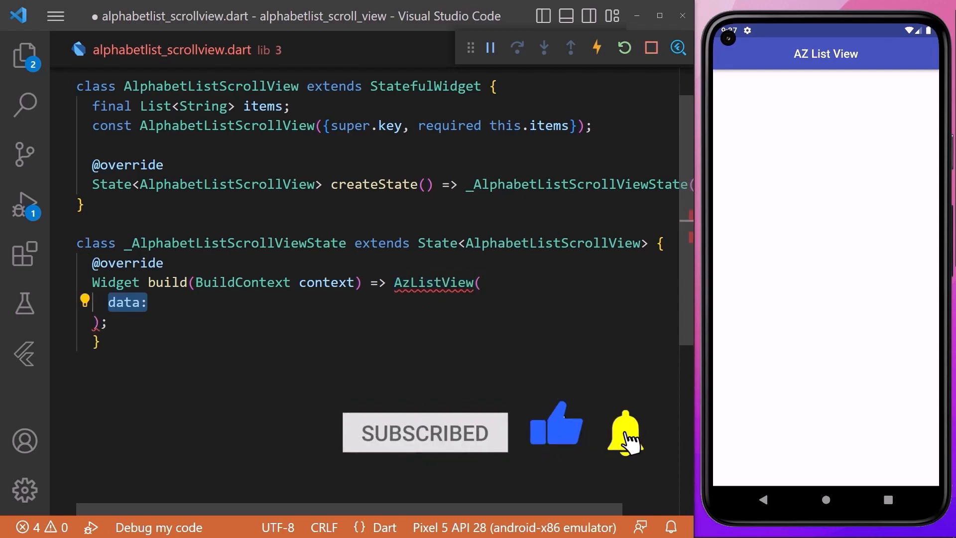
type("items,")
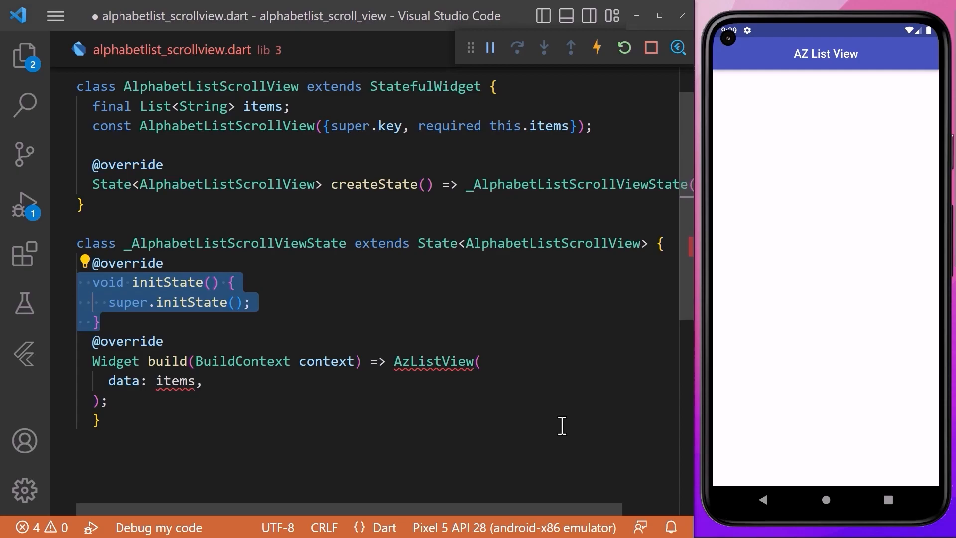
Call initList(widget.items) from initState and map the items to CountryList entries.
type("initList();")
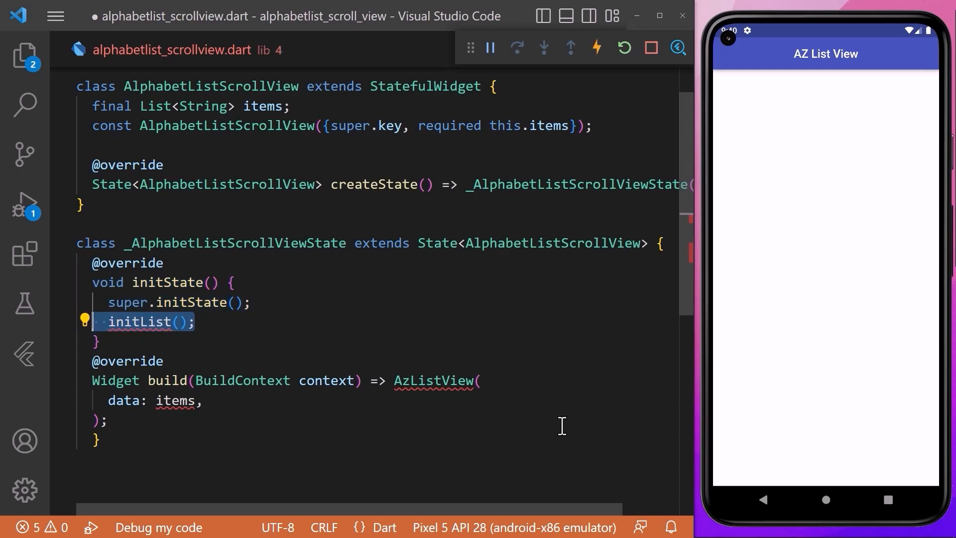
type("widget.items")
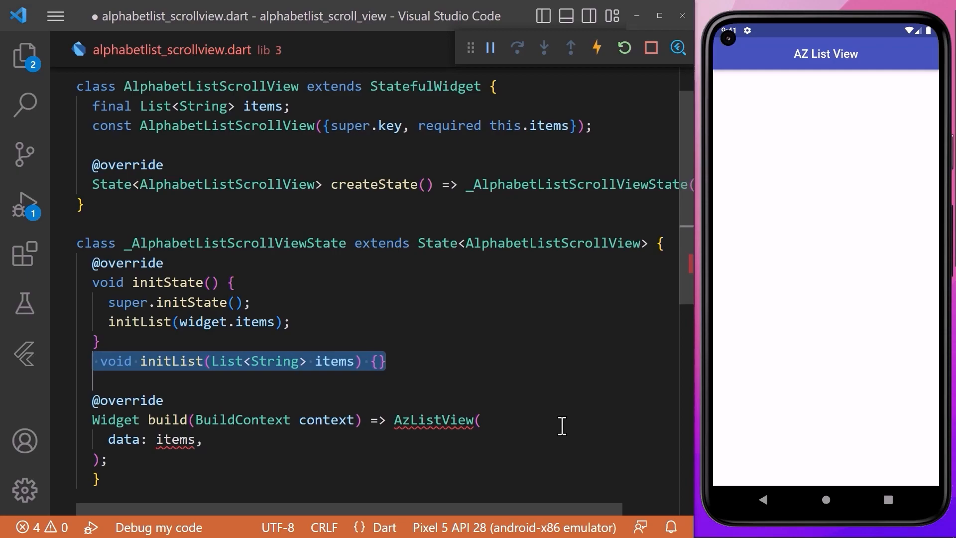
type("items.map().toList();")
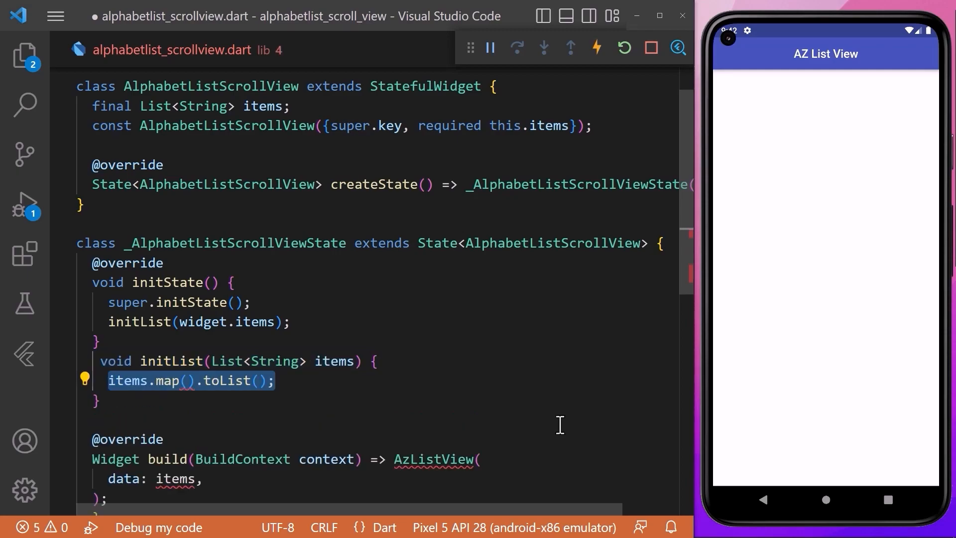
type("(item) => CountryList()")
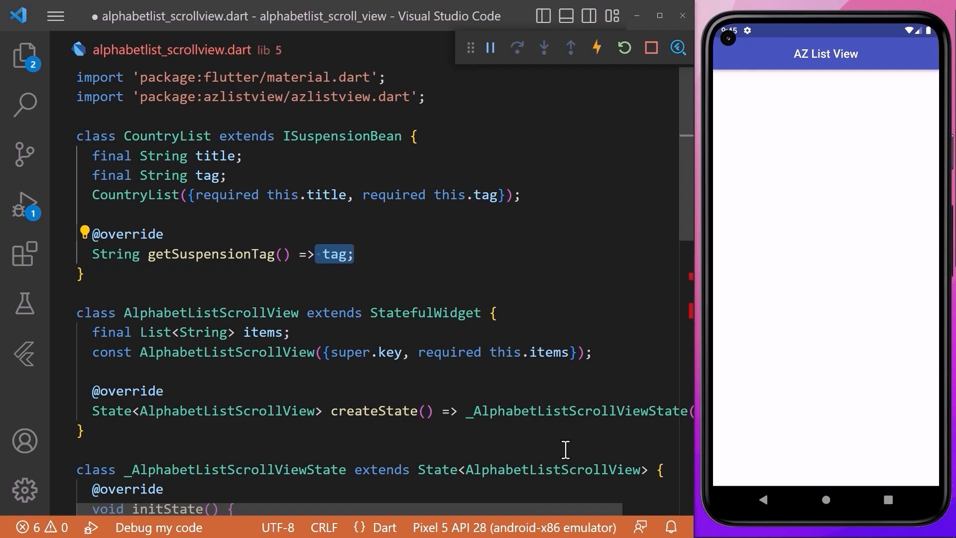
Map each item to CountryList(title: item, tag: item[0]) so entries are tagged by first letter.
scroll("down", 3)
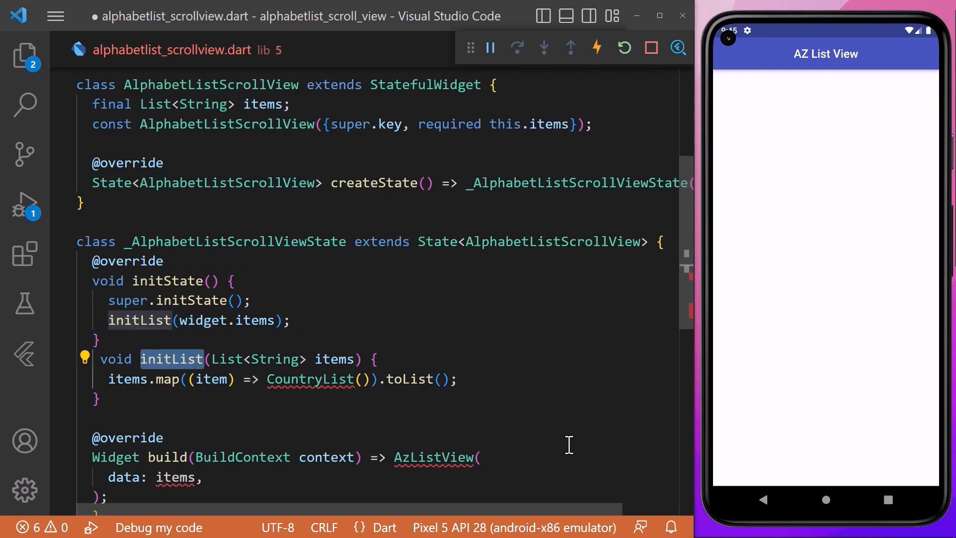
type("title:")
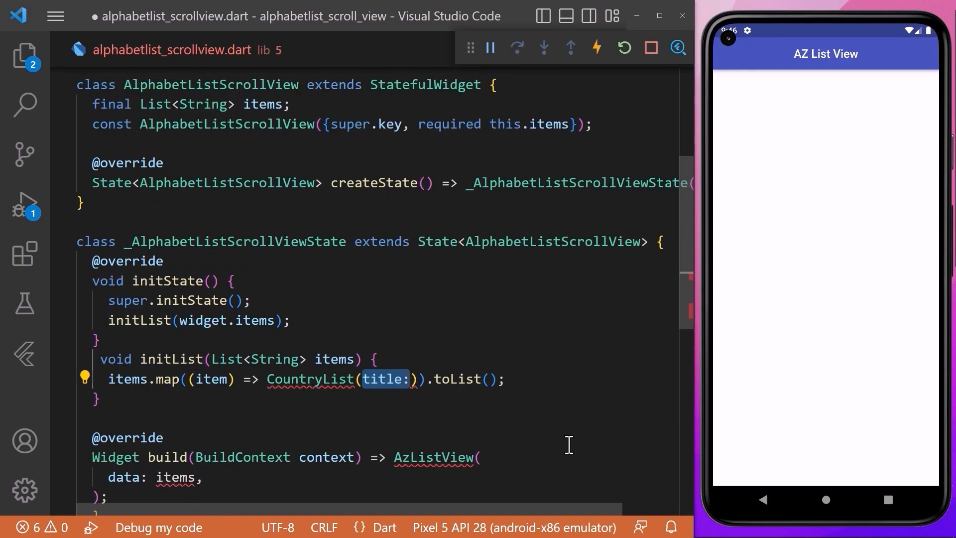
type("item")
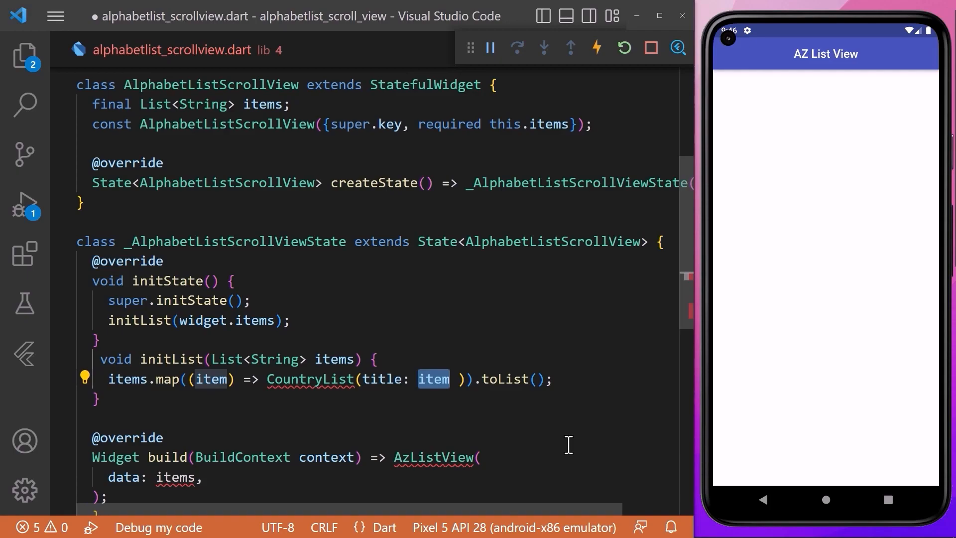
type(", tag:")
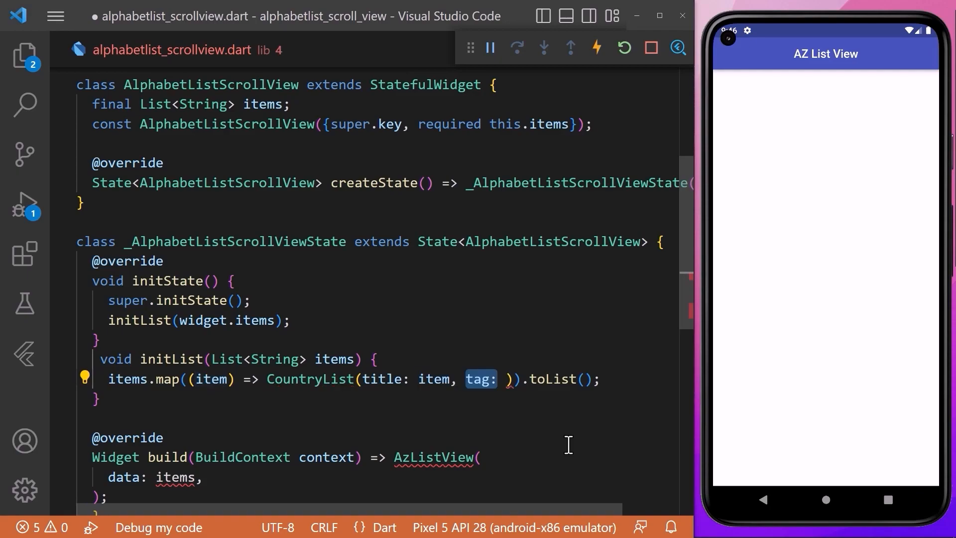
type("item[0]")
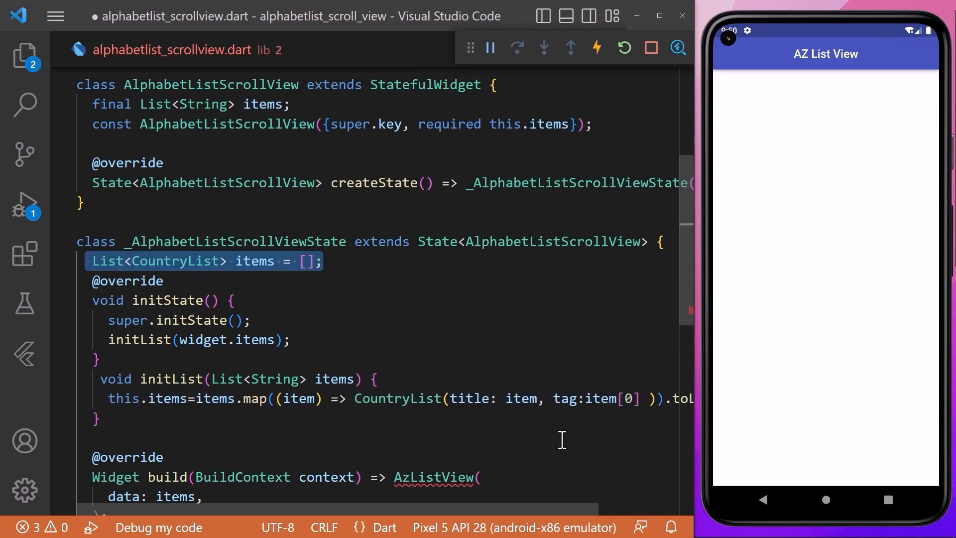
scroll("down", 3)
type("itemBuilder: (context, index) {},")
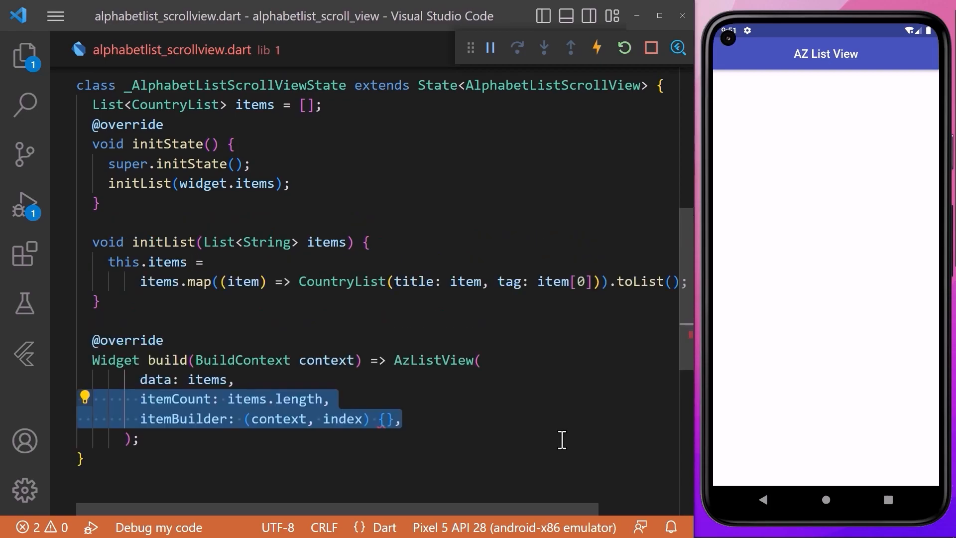
Build each item via _buildListItem, a ListTile whose Text shows item.title.
type("final item = items[index];")
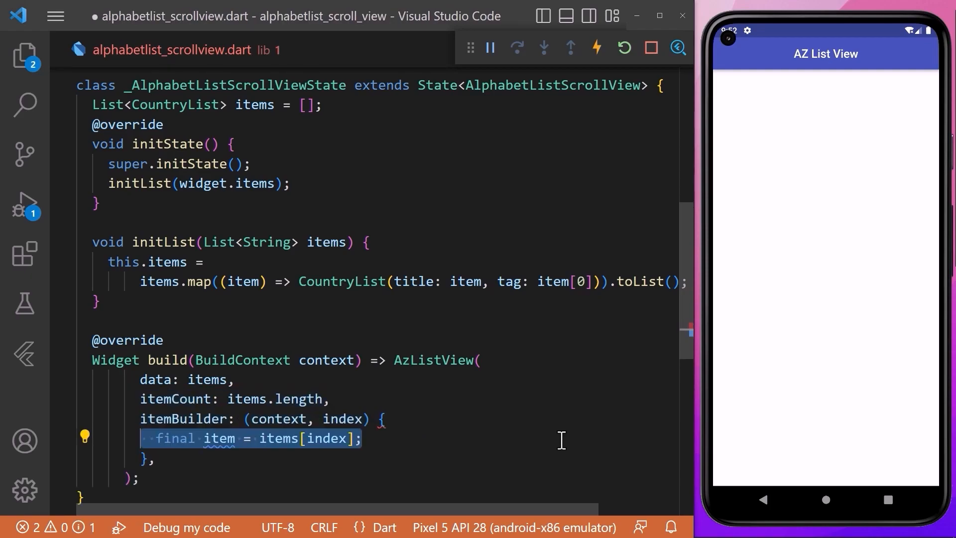
double_click(325, 438)
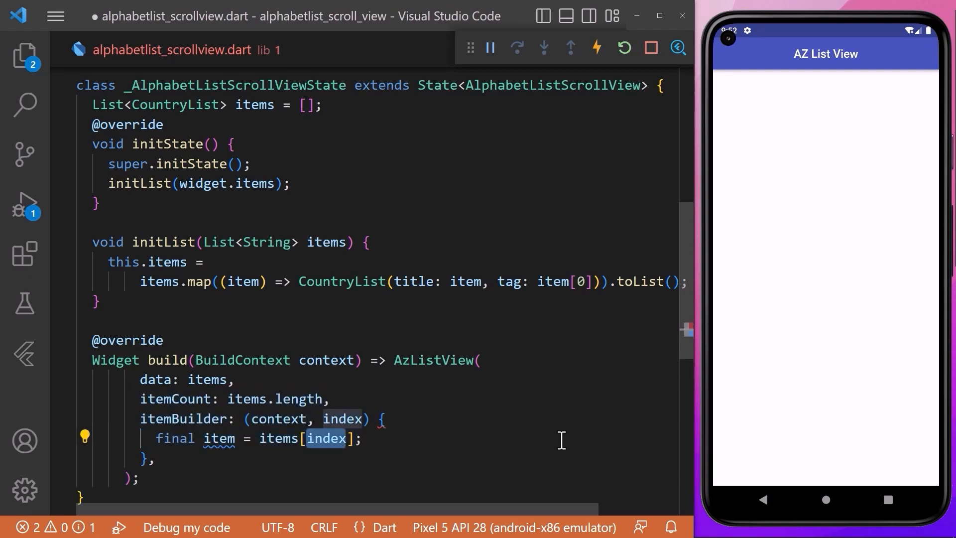
type("return _buildListItem();")
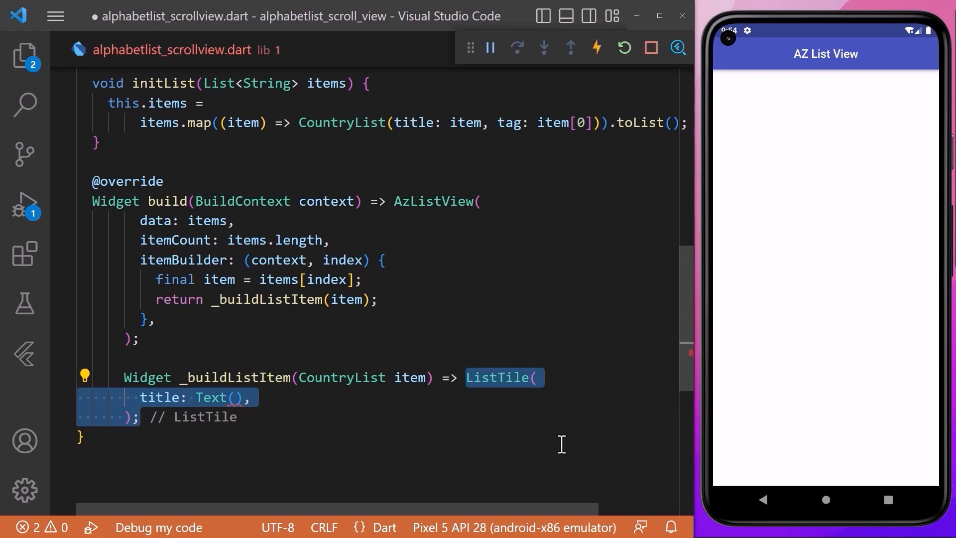
type("item.title")
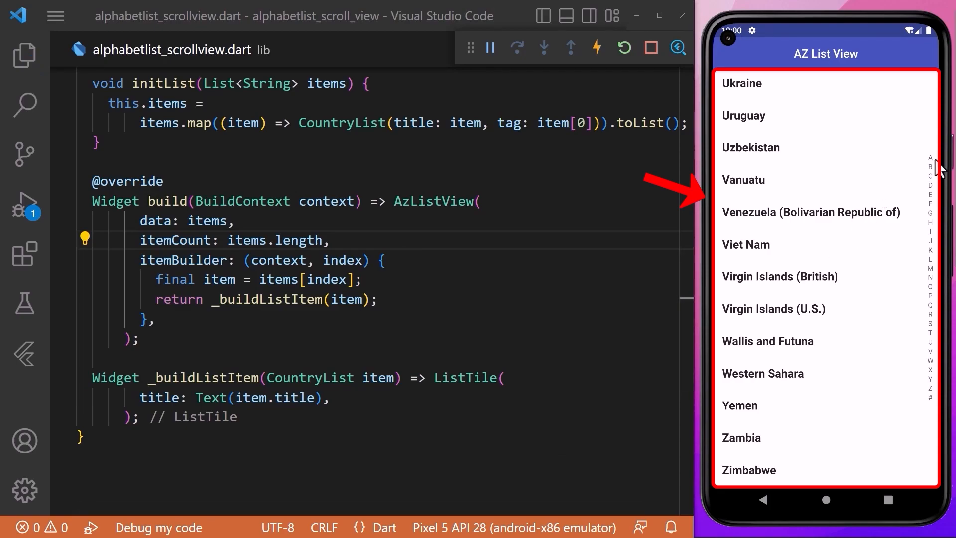
left_click(932, 162)
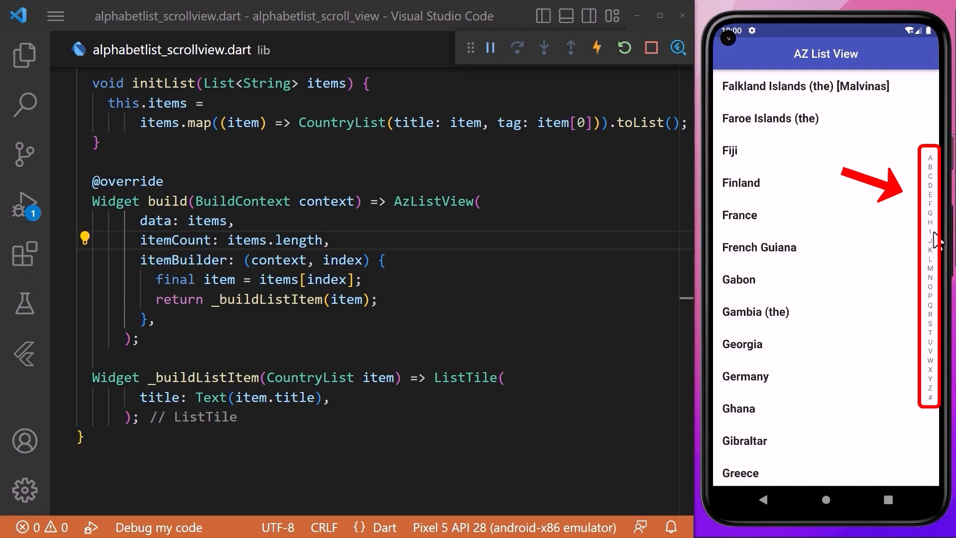
left_click(932, 260)
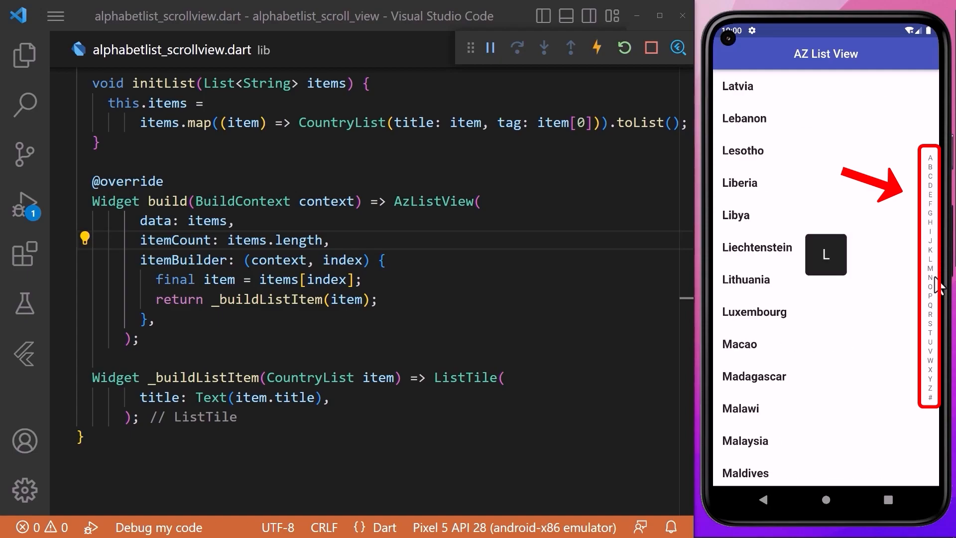
left_click(932, 295)
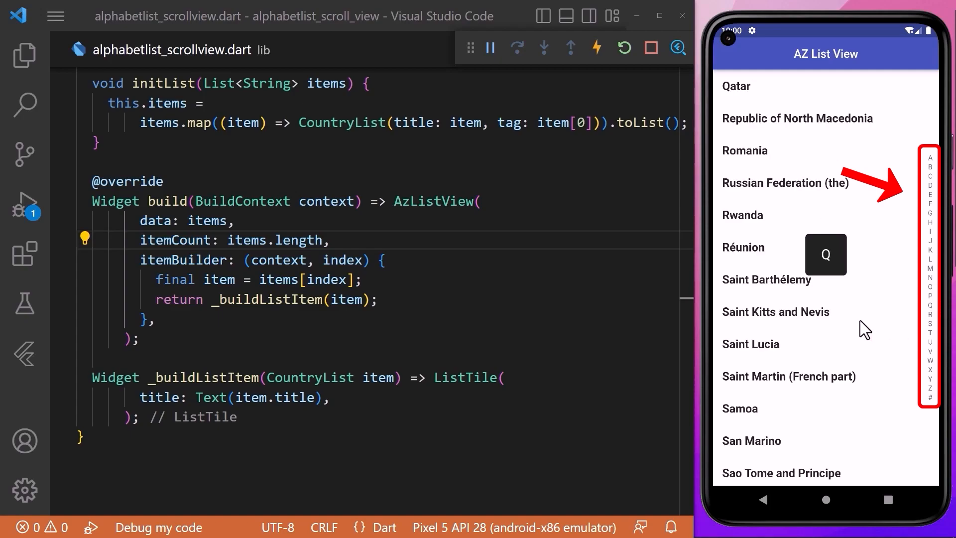
left_click(121, 50)
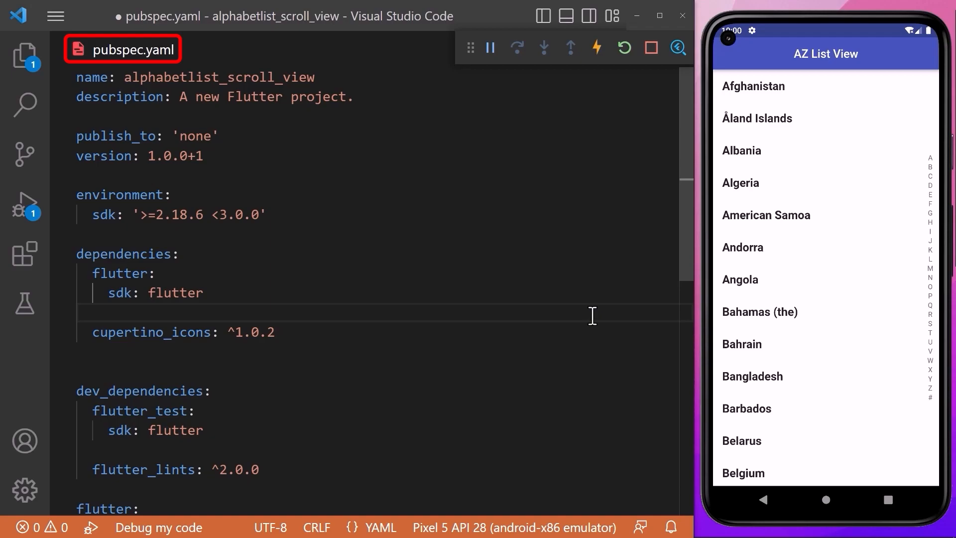
Declare azlistview: ^2.0.0 under dependencies in pubspec.yaml.
type("azlistview: ^2.0.0")
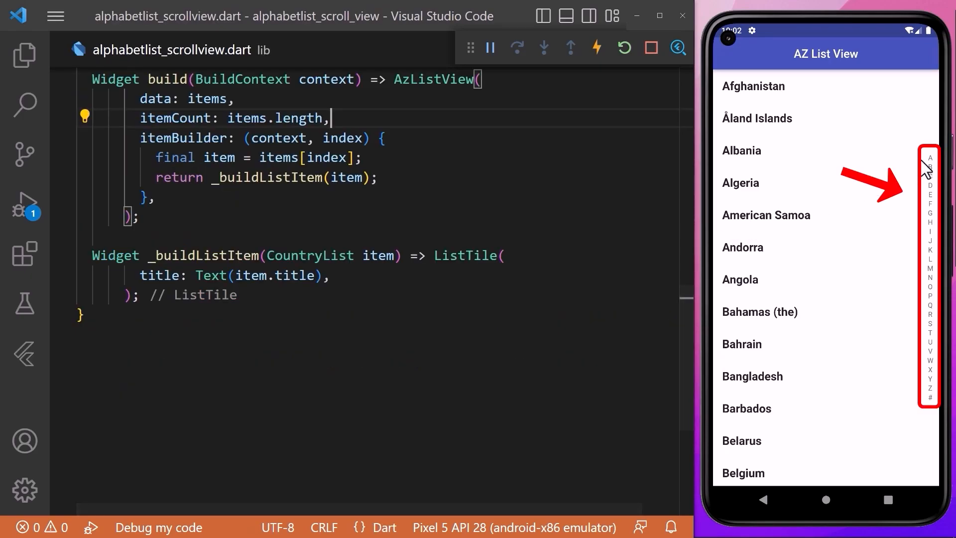
Add IndexBarOptions with indexHintAlignment centerRight and test the hint beside the index bar.
left_click(930, 172)
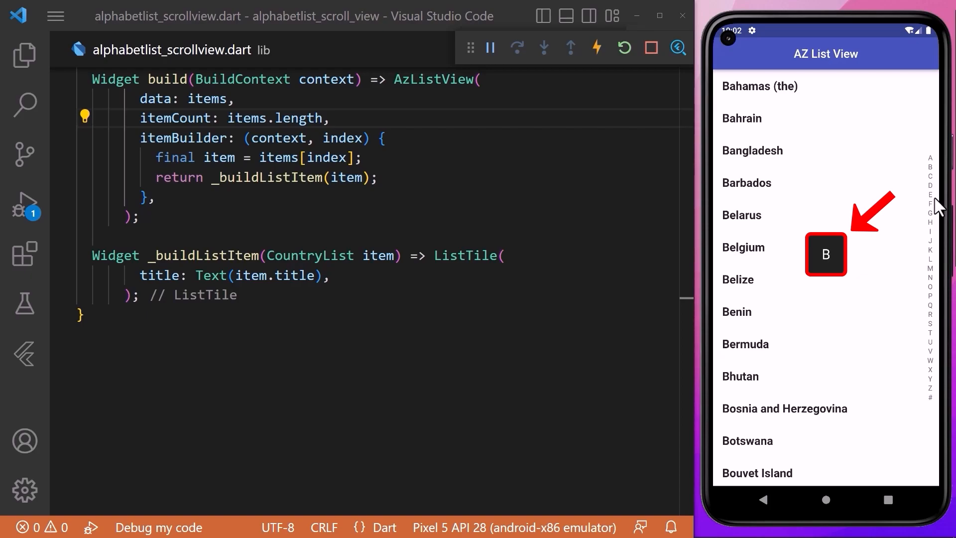
type("indexBarOptions: IndexBarOptions(),")
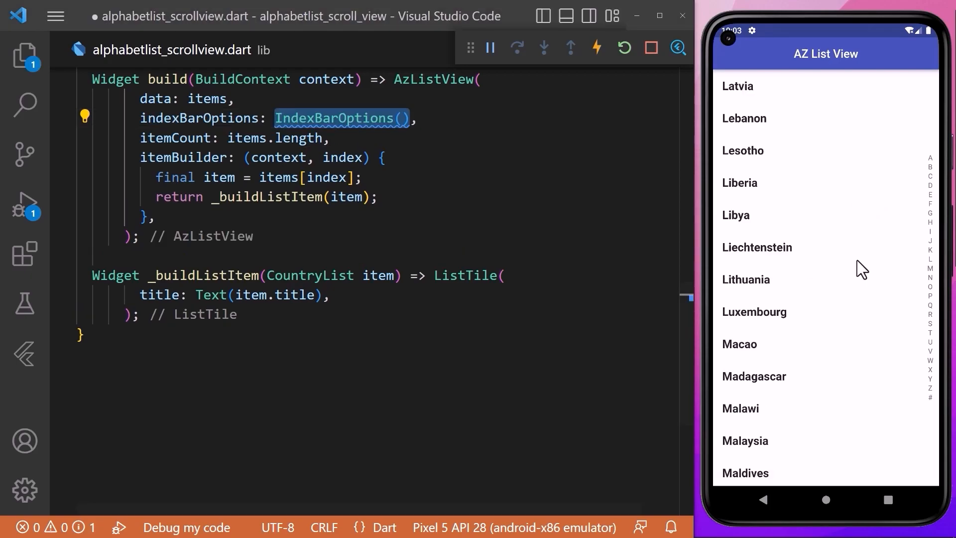
type("indexHintAlignment: Alignment.centerRight,")
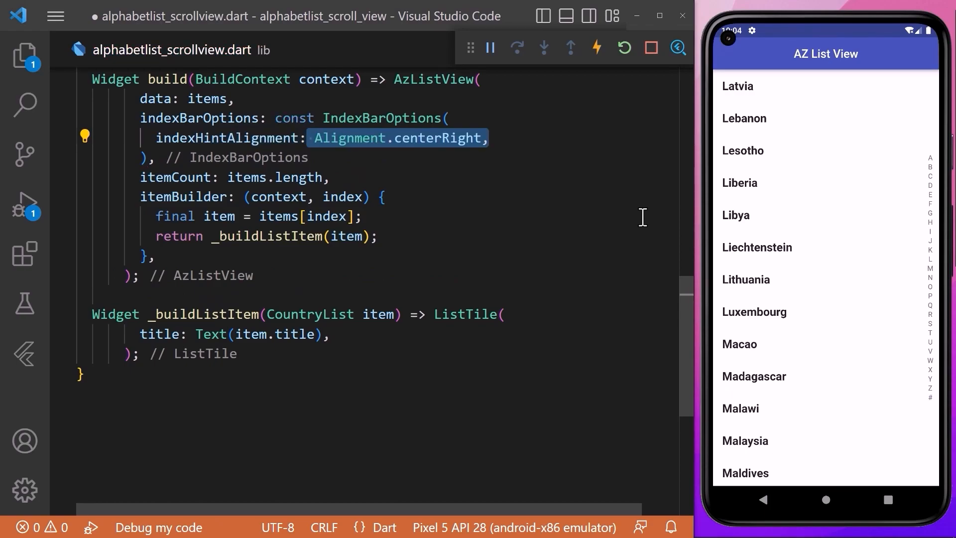
left_click(930, 159)
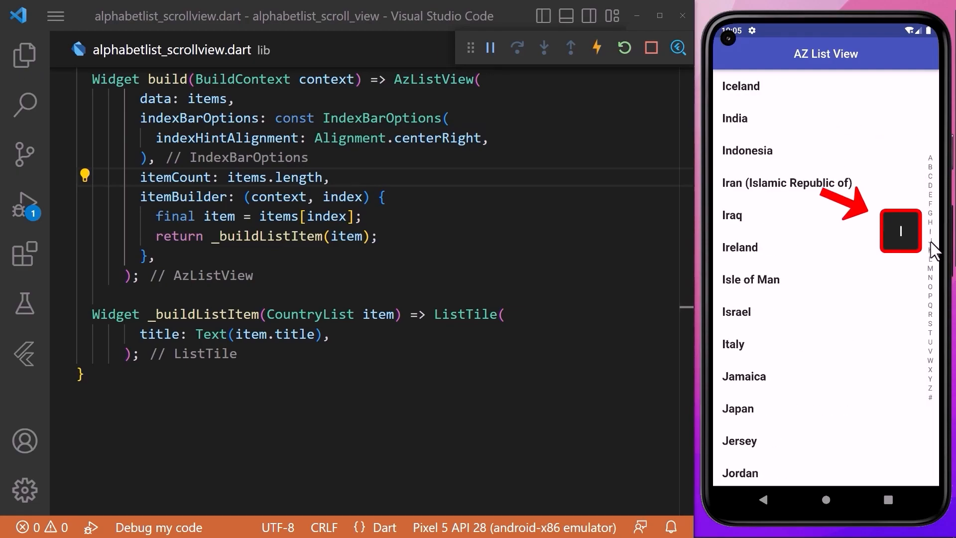
Add selectTextStyle white bold and selectItemDecoration BoxDecoration as a blue circle.
type("selectTextStyle: TextStyle(")
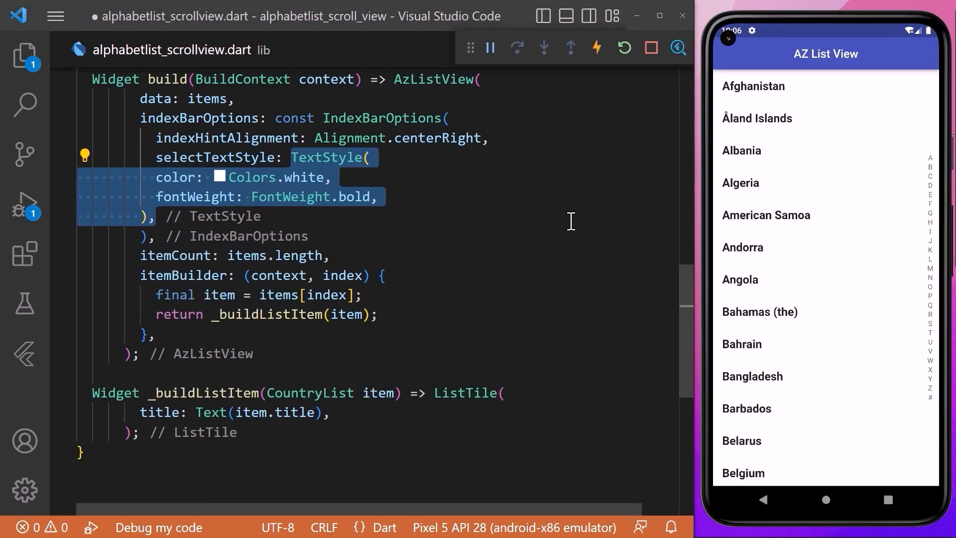
type("selectItemDecoration:")
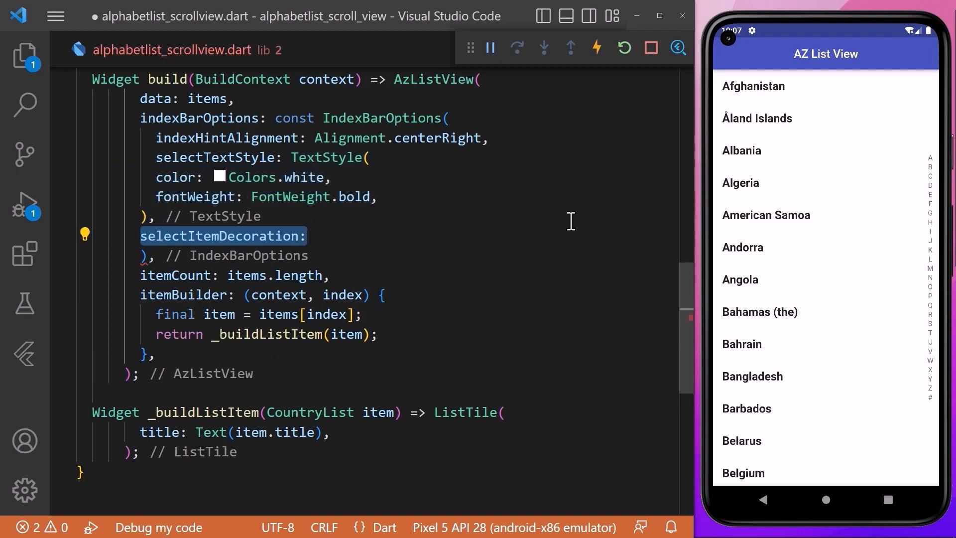
type("BoxDecoration(")
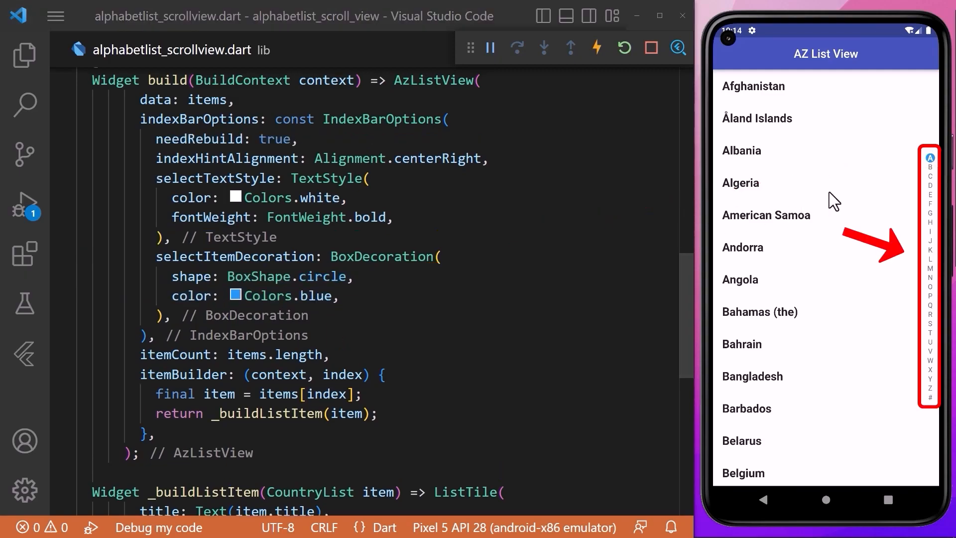
Select B, C and A on the index bar to check the blue-circle highlight.
left_click(930, 169)
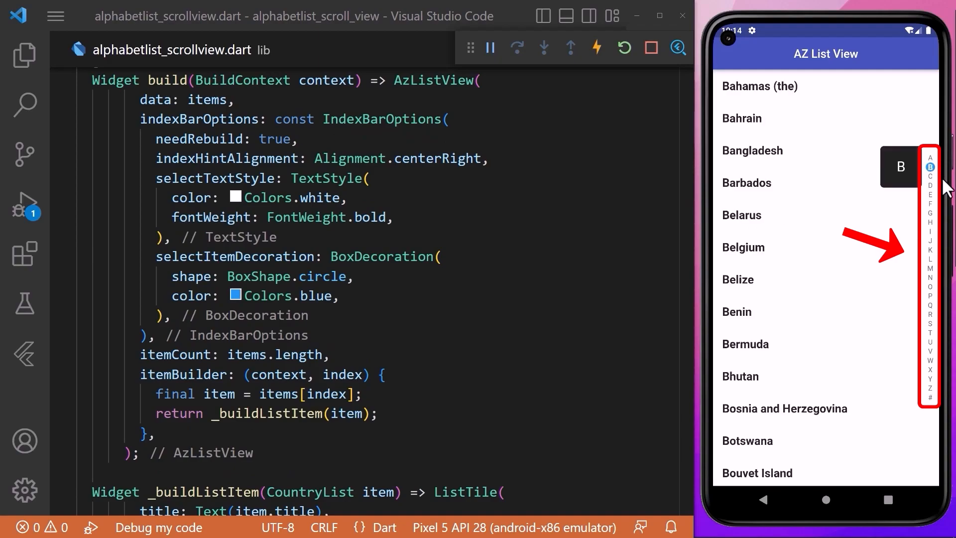
left_click(929, 176)
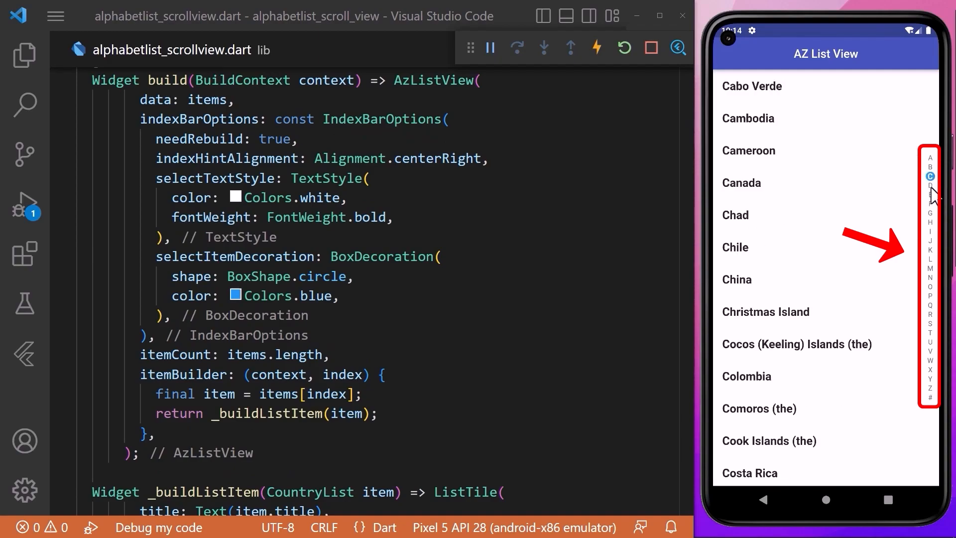
left_click(931, 157)
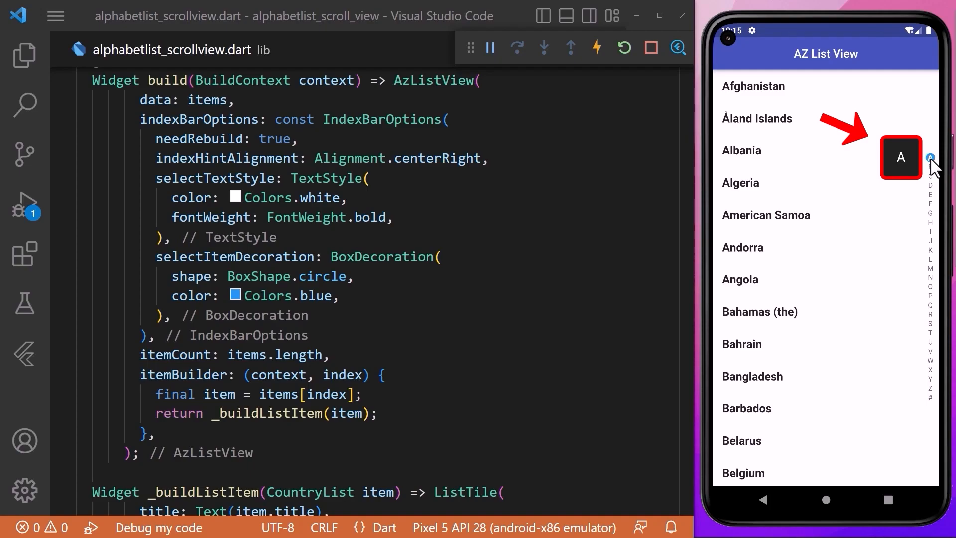
Add indexHintBuilder returning a 50×50 blue Container with Text(tag) white bold 24.
type("indexHintBuilder: (context, tag) =>")
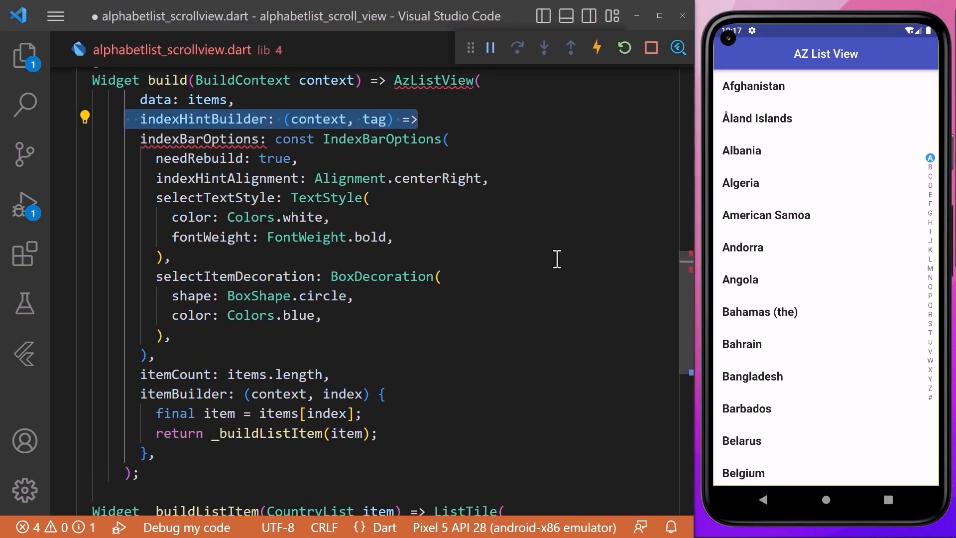
type("Container(")
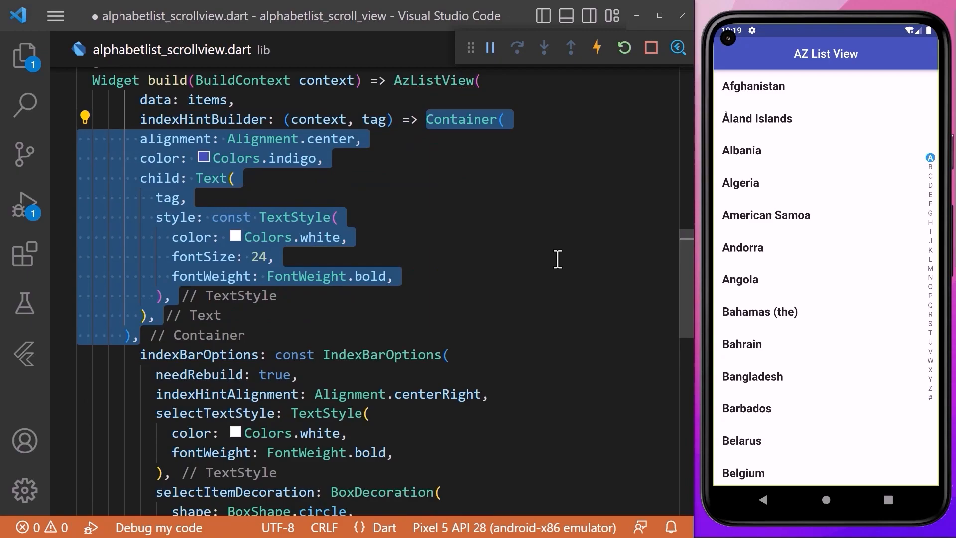
double_click(168, 197)
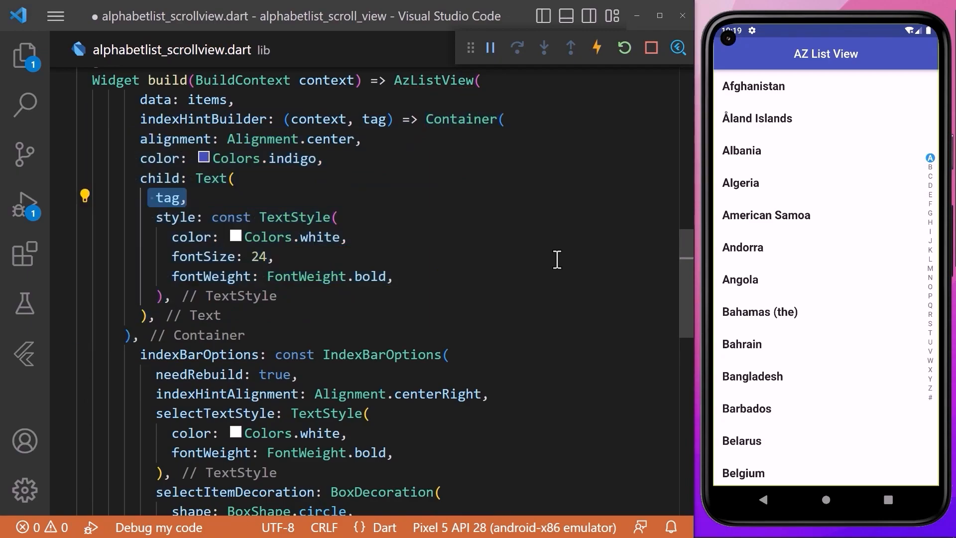
double_click(375, 118)
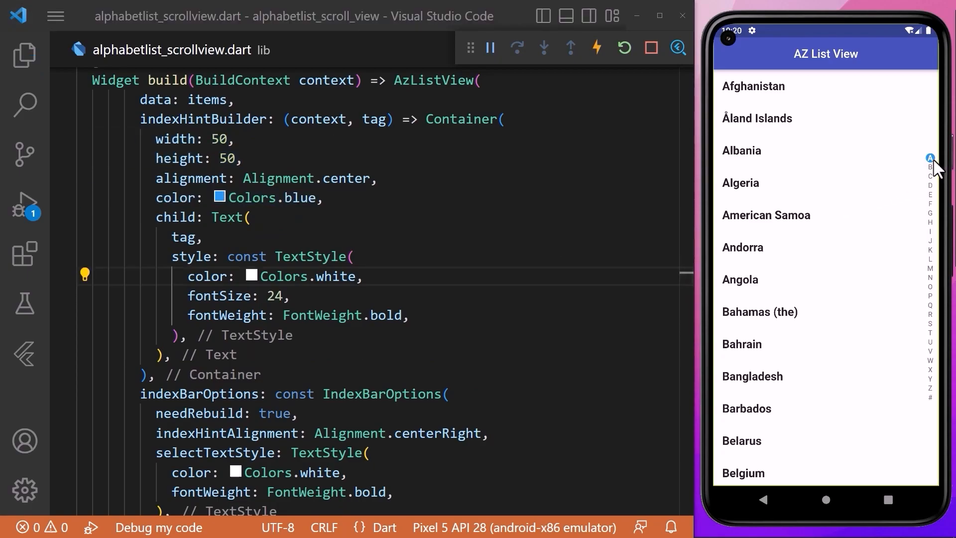
Jump to the C and M sections to check the custom blue hint.
left_click(930, 169)
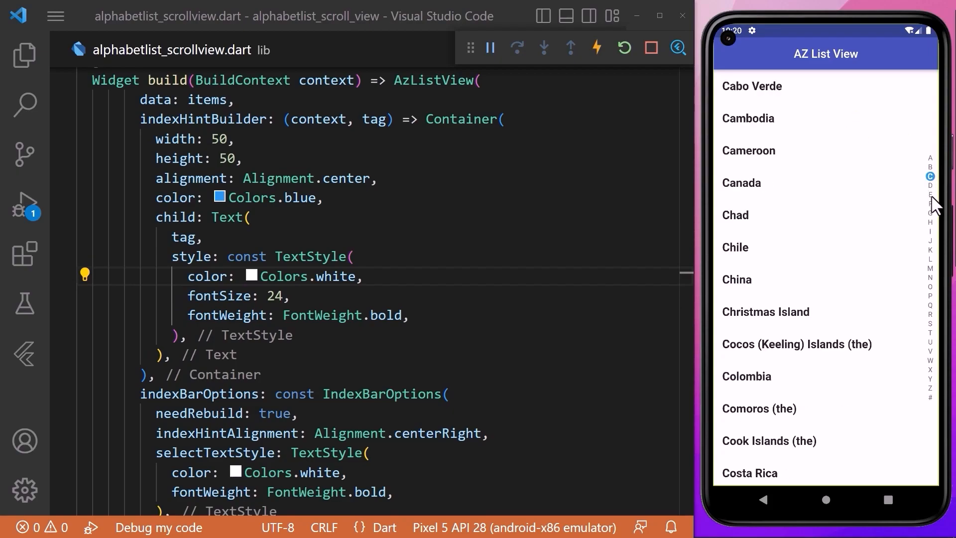
left_click(930, 268)
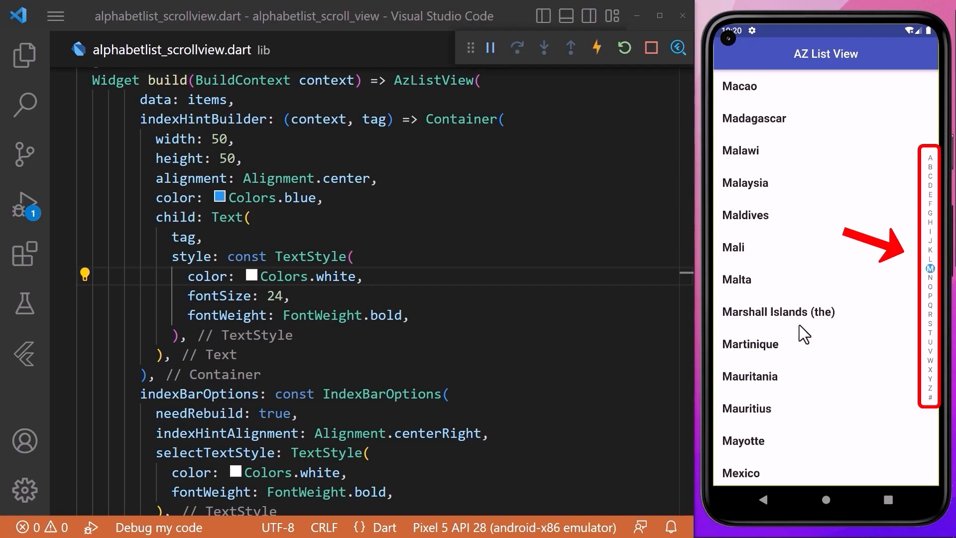